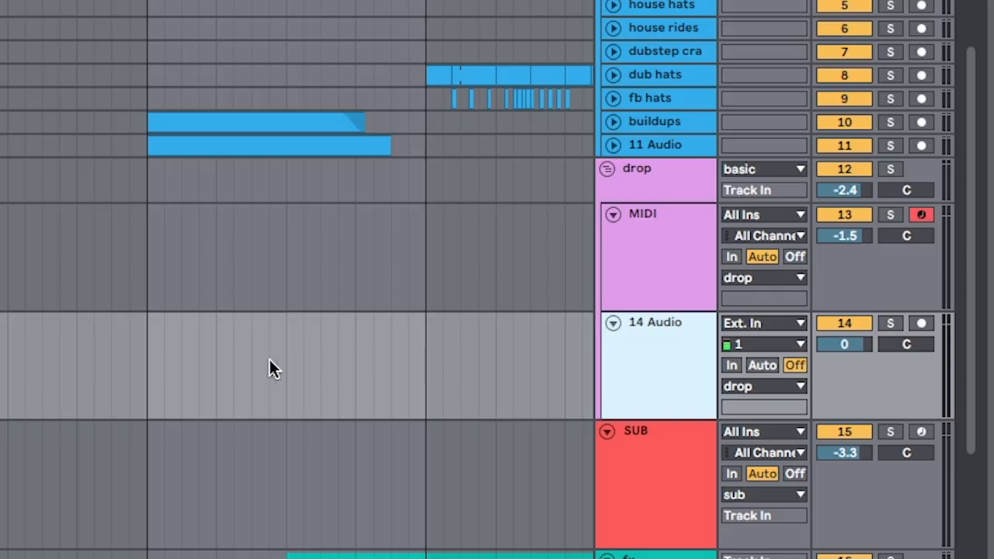
pyautogui.moveTo(221, 351)
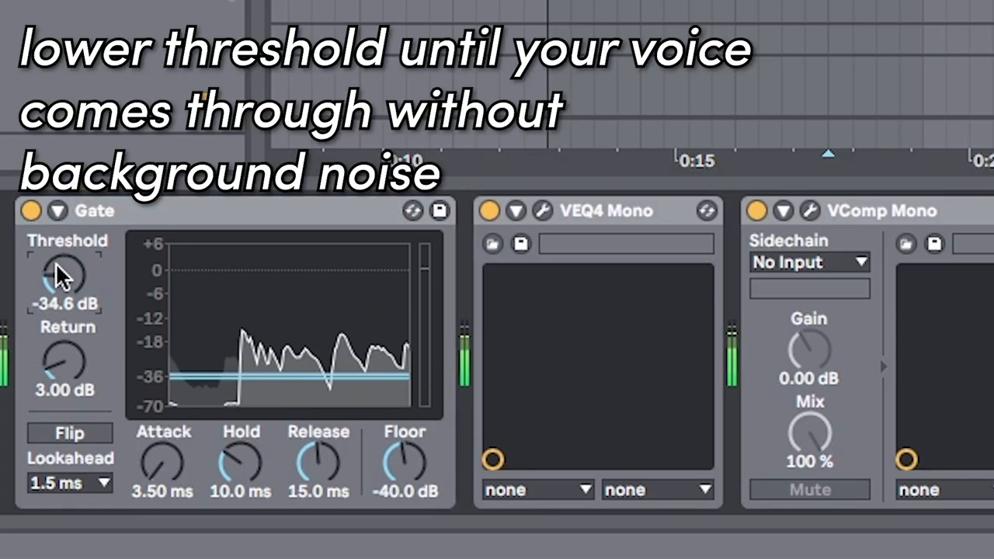
# Drag the Gate threshold down to about -39.8 dB to remove background noise
pyautogui.moveTo(65, 276); pyautogui.dragTo(65, 292)
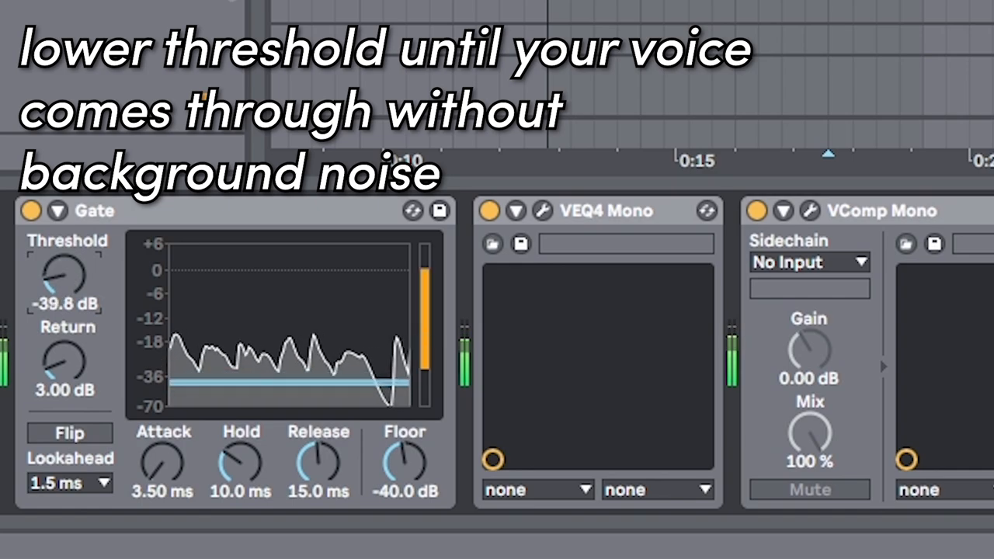
pyautogui.moveTo(66, 277); pyautogui.dragTo(65, 292)
pyautogui.write('con')
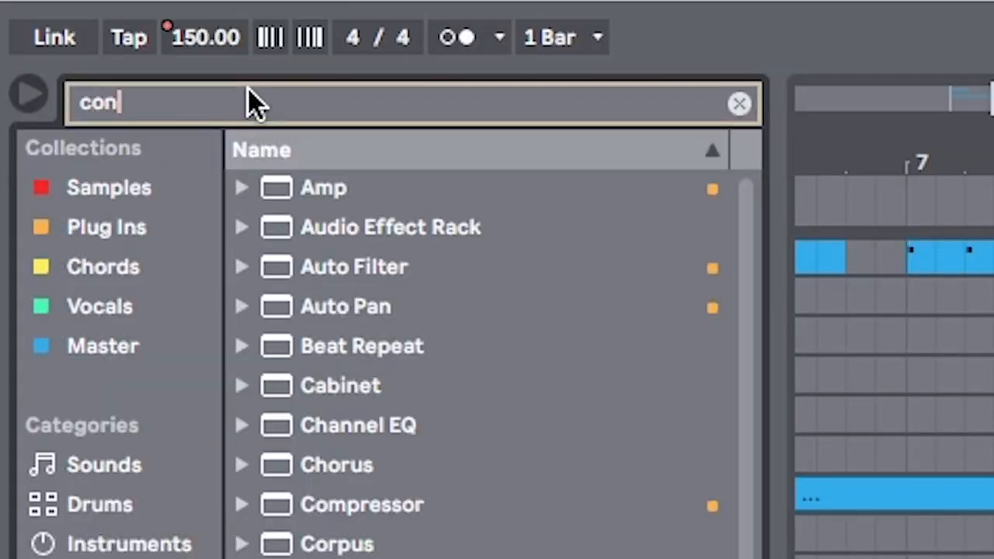
# Search the browser for 'conv' and load Convolution Reverb Pro.amxd onto the vocal track
pyautogui.click(739, 103)
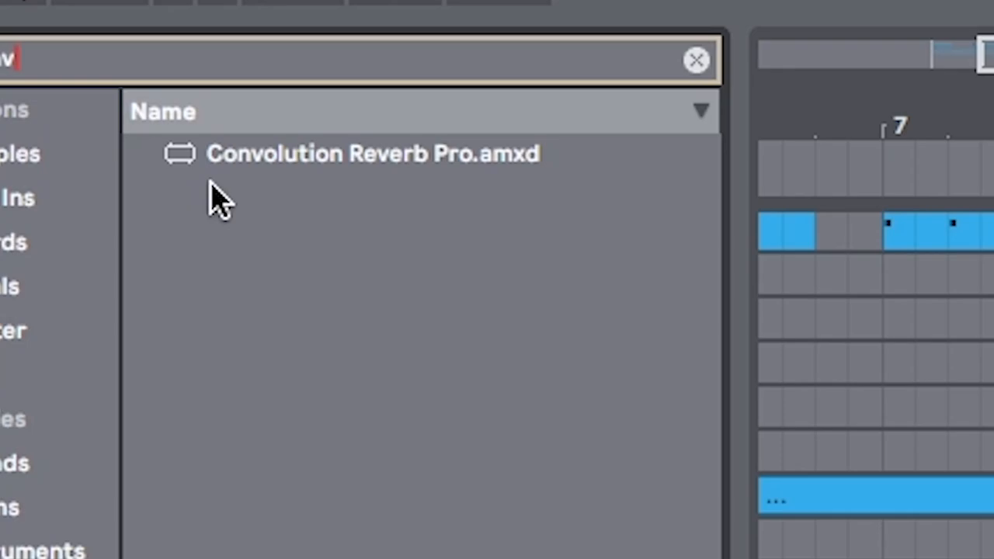
pyautogui.click(372, 153)
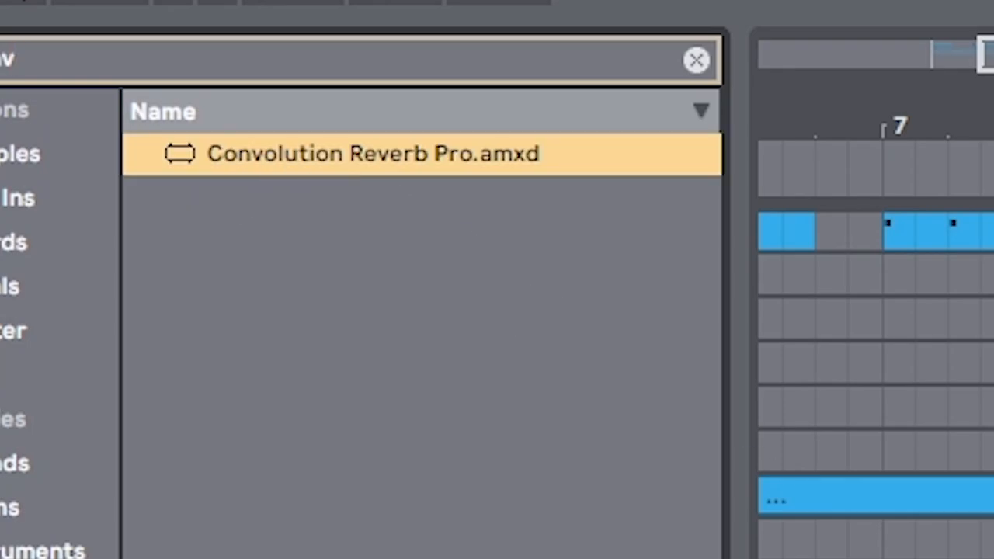
pyautogui.doubleClick(371, 154)
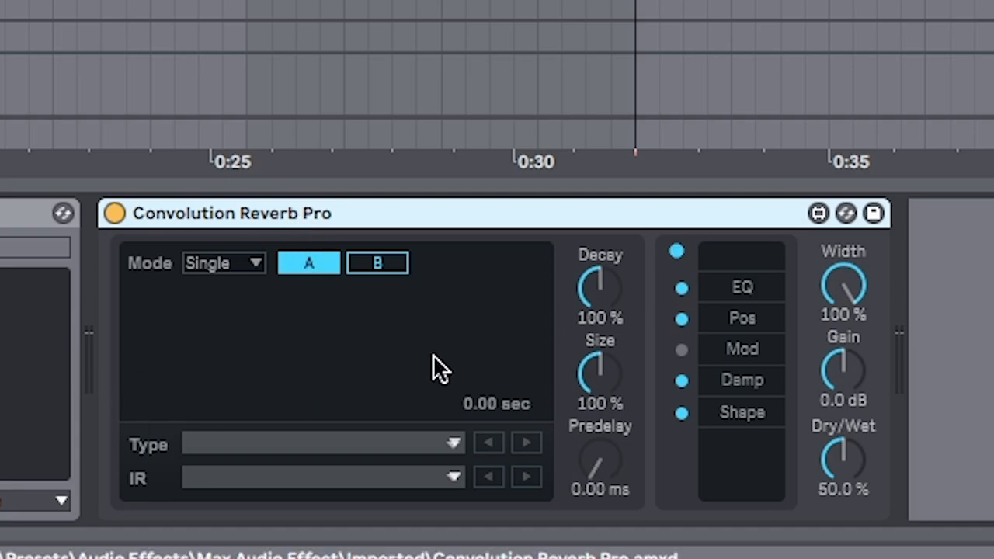
pyautogui.moveTo(380, 494)
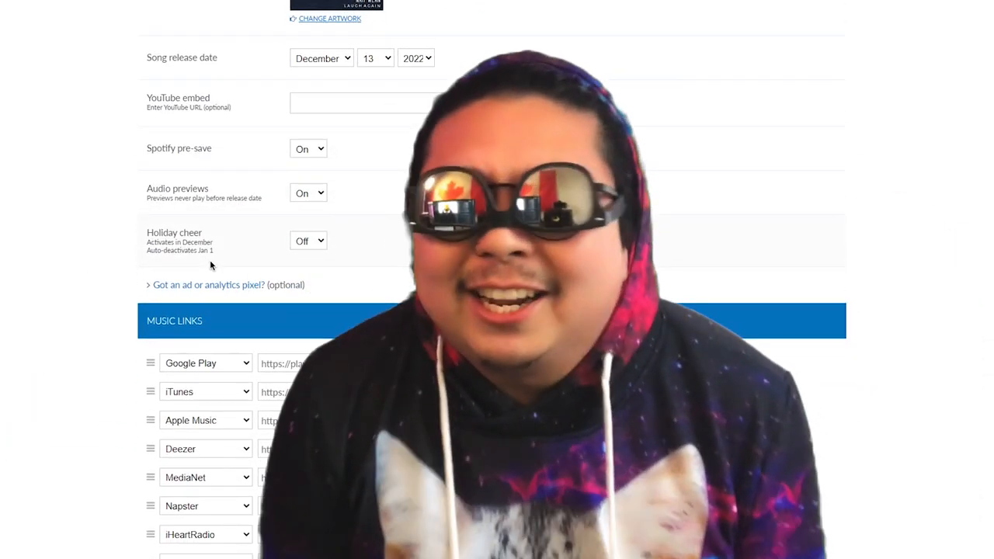
# Scroll the DistroKid release page to the Music Links section, then switch back to Ableton Live
pyautogui.scroll(-3)
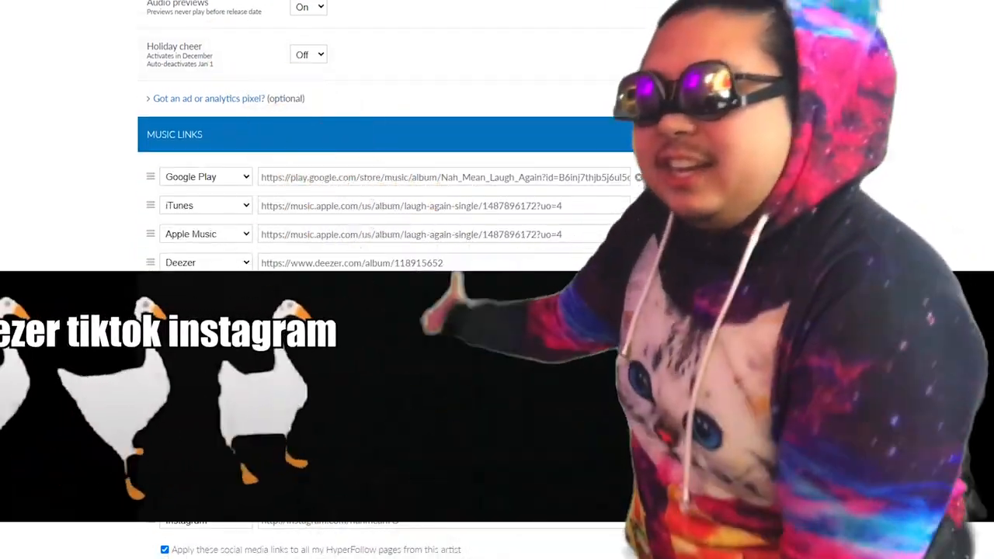
pyautogui.scroll(-3)
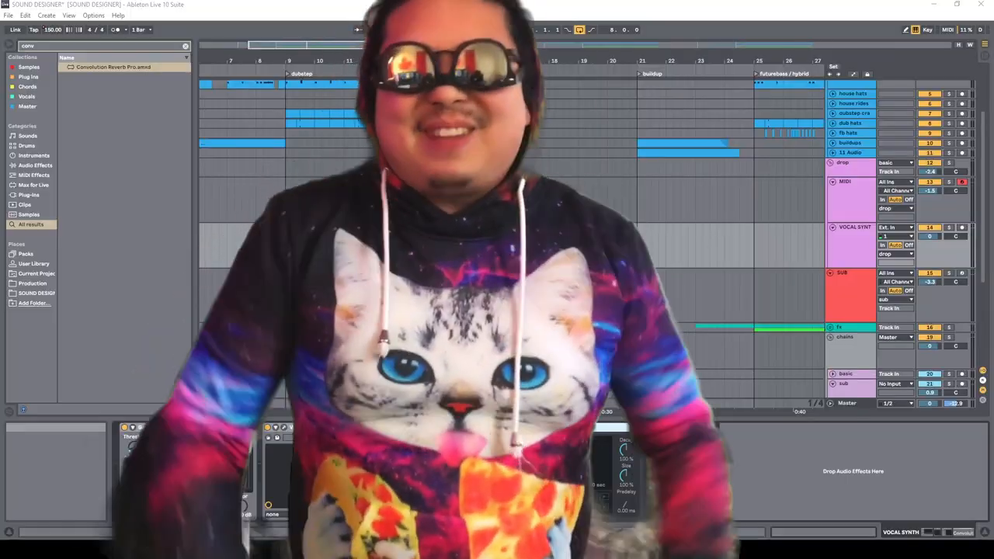
pyautogui.click(419, 29)
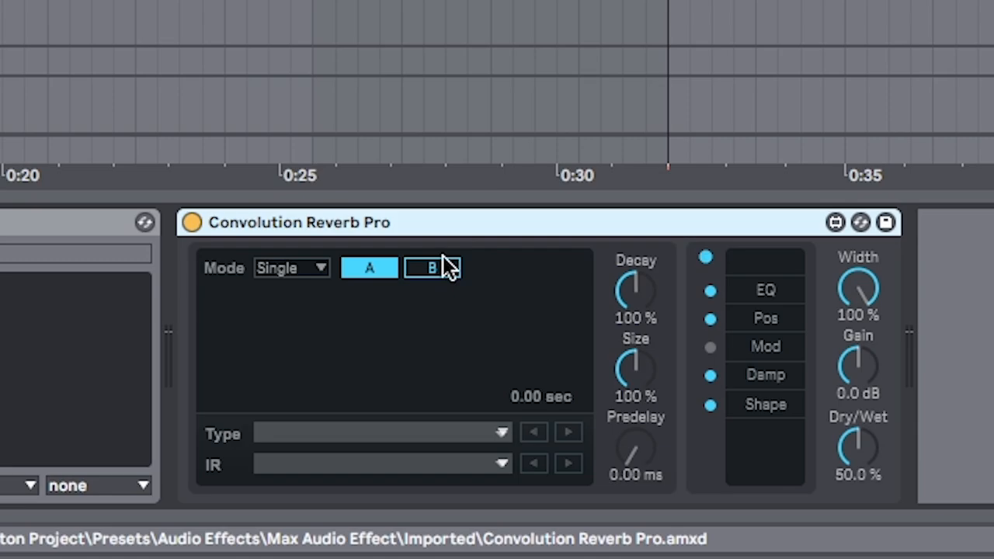
pyautogui.moveTo(447, 276)
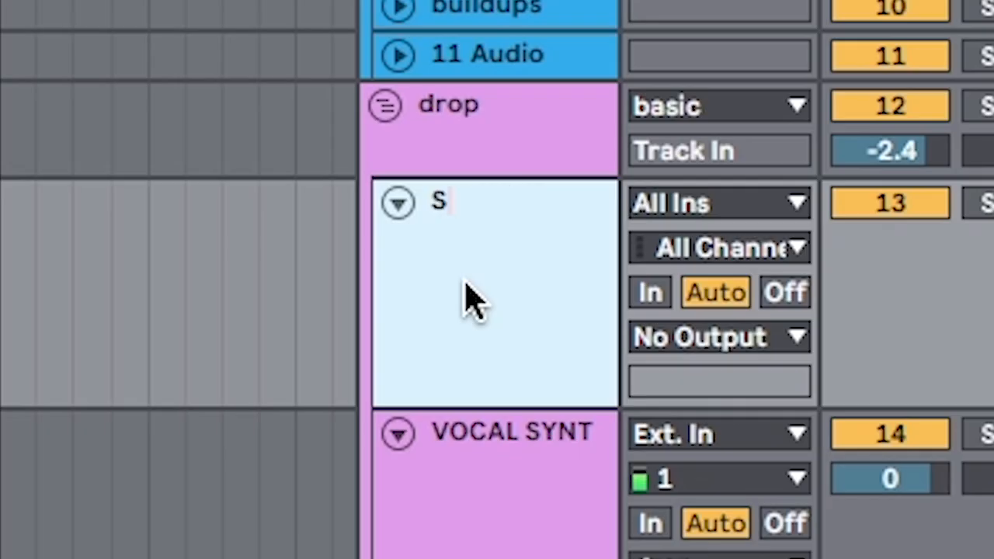
# Finish naming the drop-group MIDI track 'SAMPLE 1'
pyautogui.write('AMPLE')
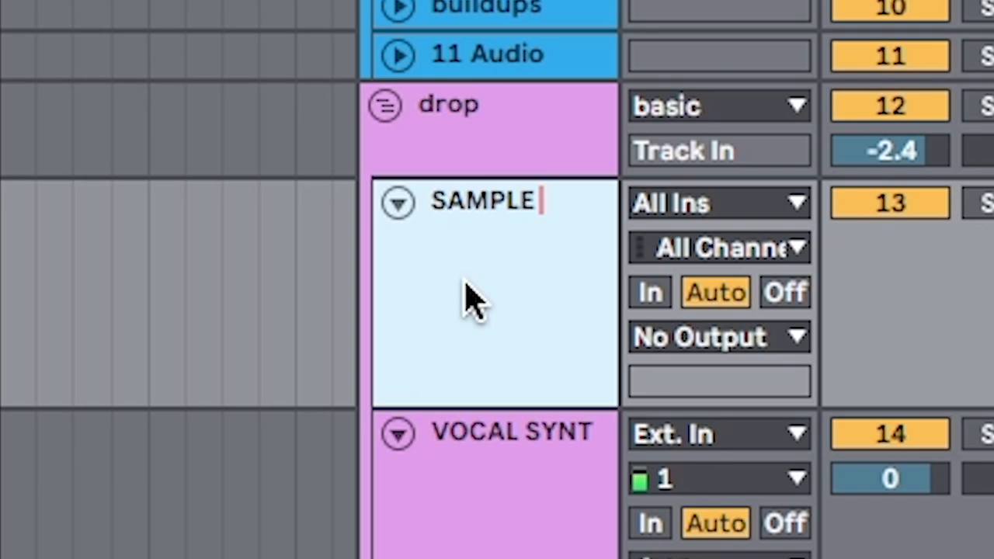
pyautogui.write('1')
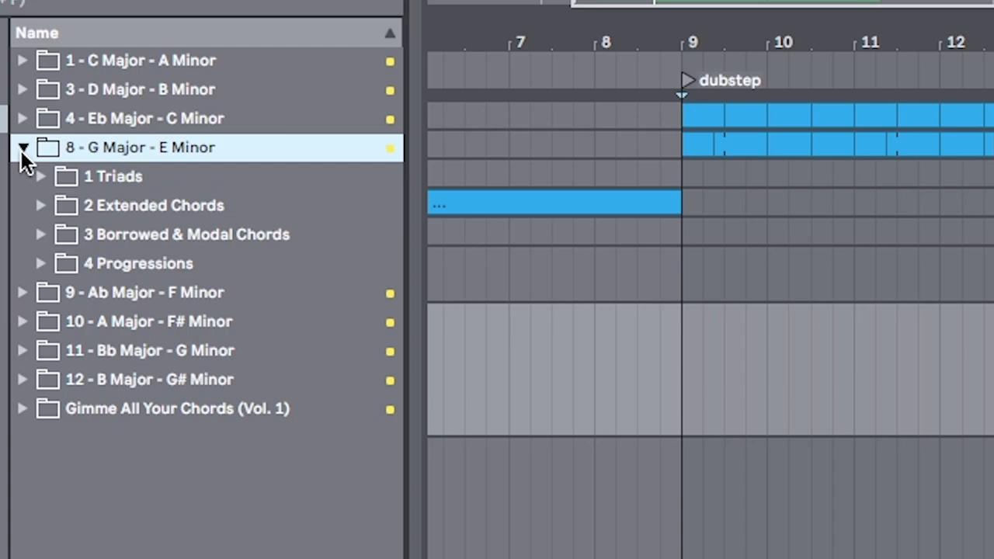
# Expand the '8 - G Major - E Minor' chord folder in the browser
pyautogui.click(40, 205)
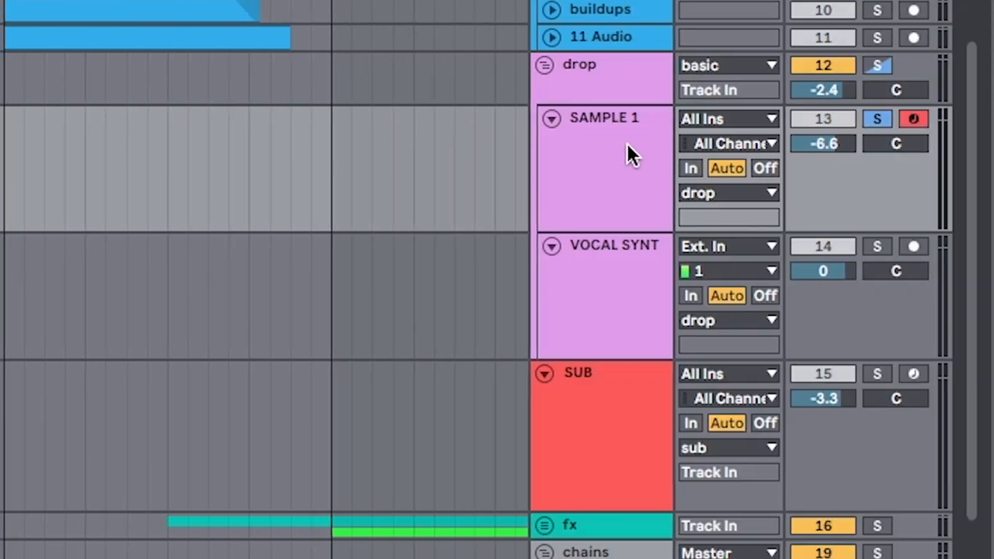
pyautogui.rightClick(604, 155)
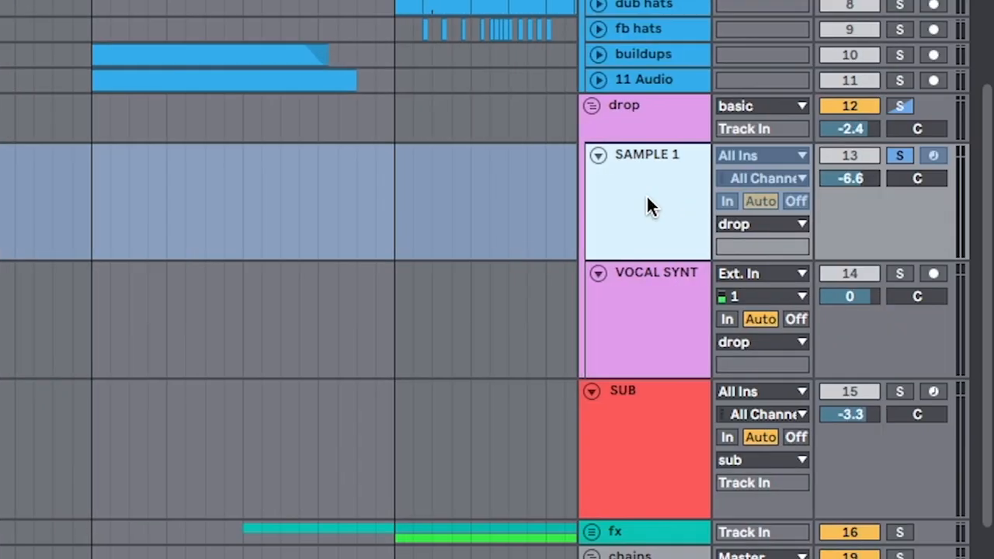
# Insert new audio tracks below SAMPLE 1 in the drop group with Ctrl+Shift+N
pyautogui.press('ctrl+shift+n')
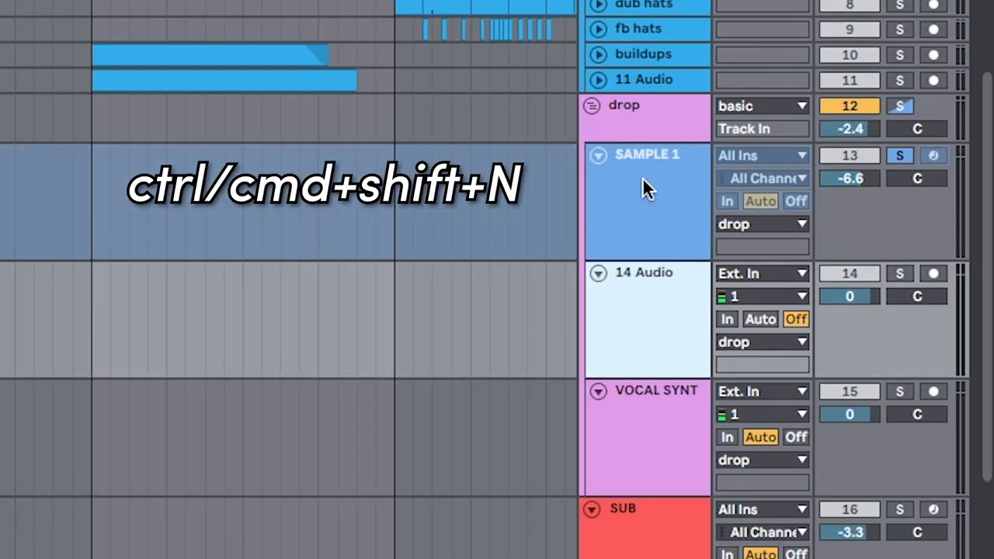
pyautogui.press('ctrl+shift+n')
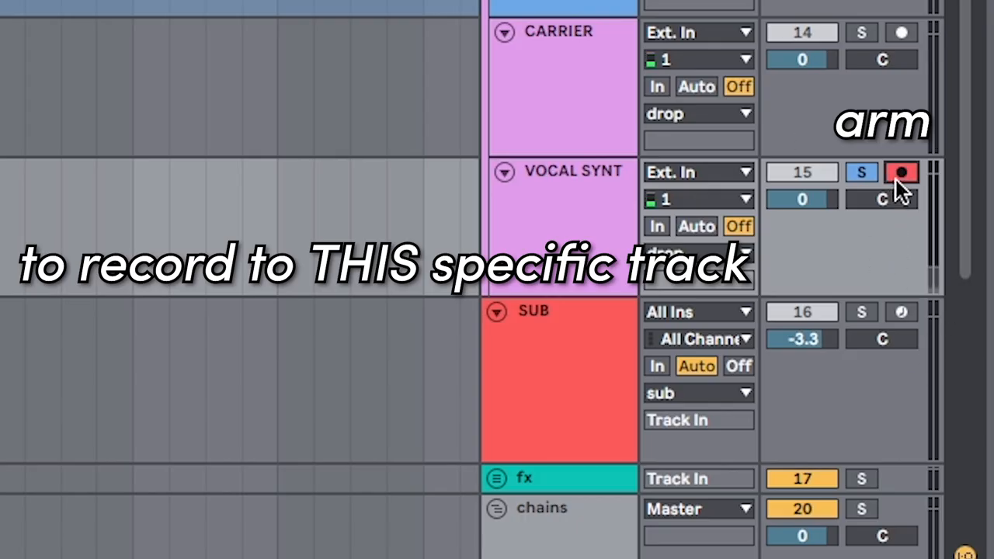
# Arm the VOCAL SYNT track for recording
pyautogui.click(901, 171)
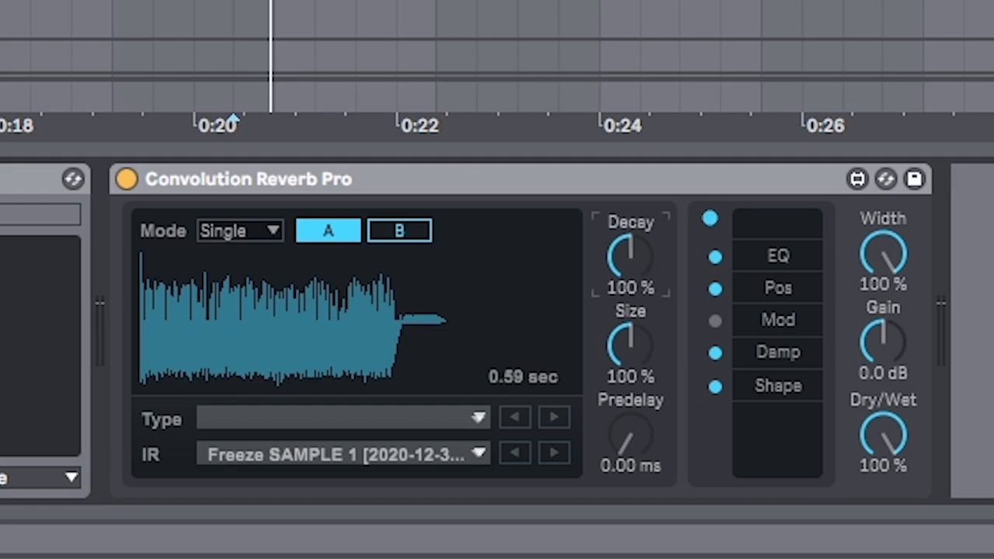
# Reduce Convolution Reverb Pro decay to about 67% and size to about 88%
pyautogui.moveTo(628, 261); pyautogui.dragTo(633, 279)
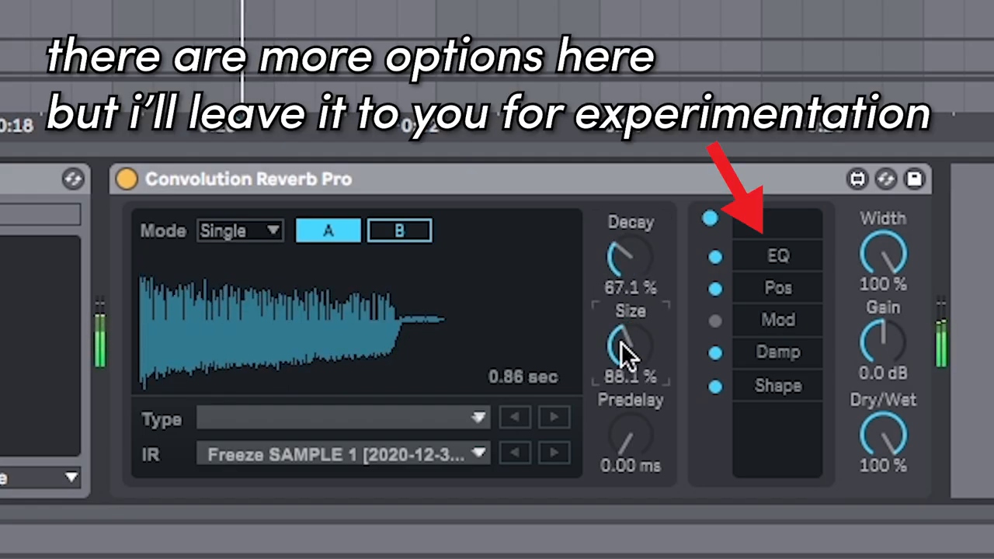
pyautogui.moveTo(628, 349); pyautogui.dragTo(629, 326)
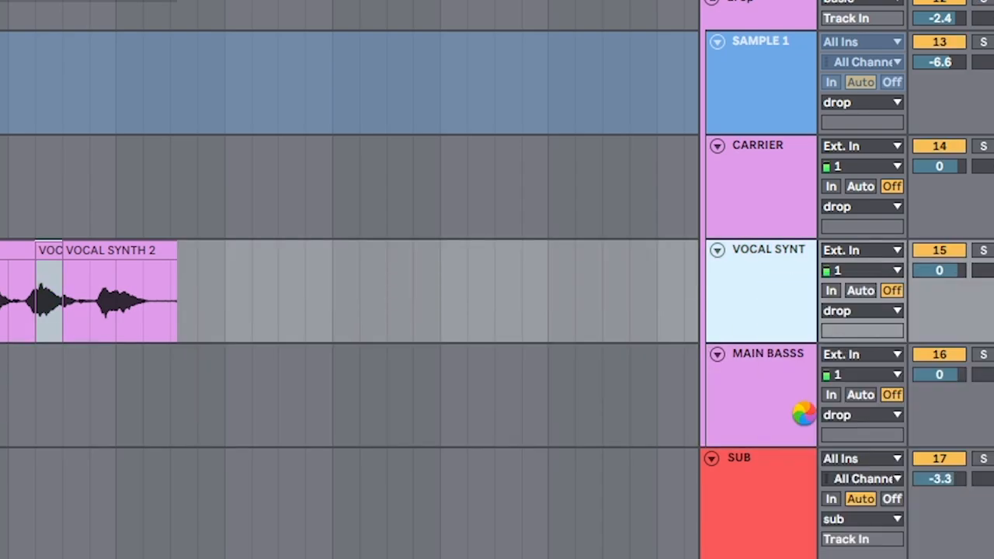
# Duplicate the recorded VOCAL SYNTH 2 clip with Ctrl+D
pyautogui.press('ctrl+d')
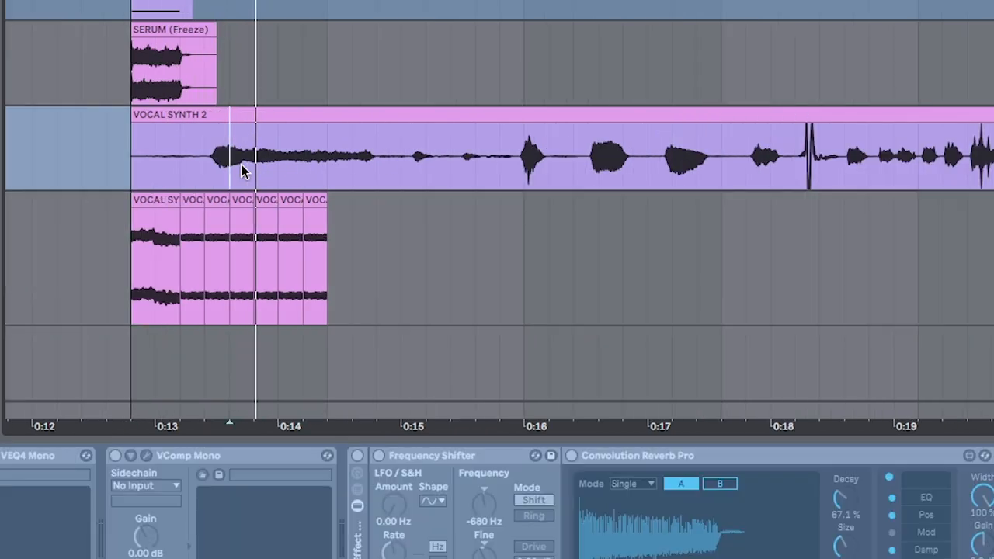
pyautogui.moveTo(680, 172)
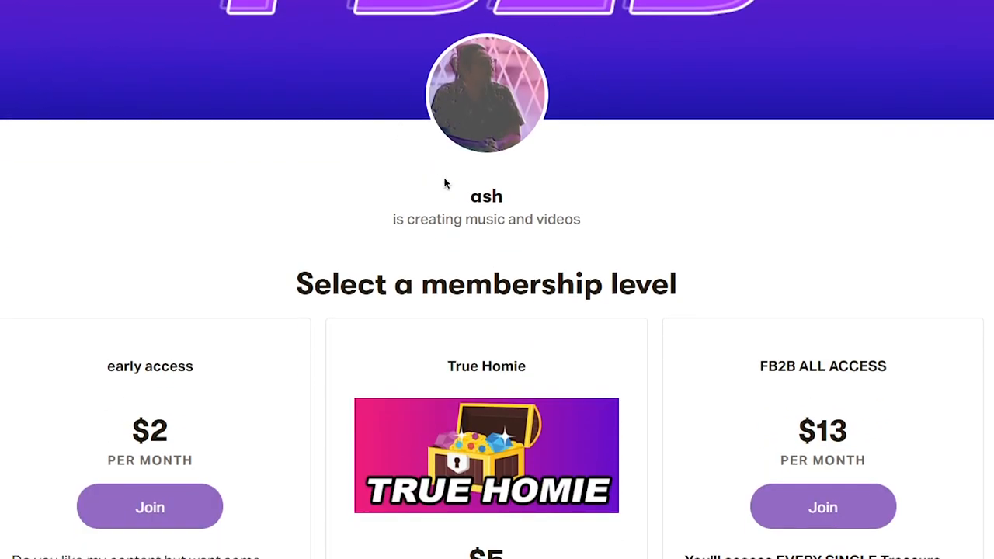
# Scroll down the Patreon page through the membership tiers
pyautogui.scroll(-3)
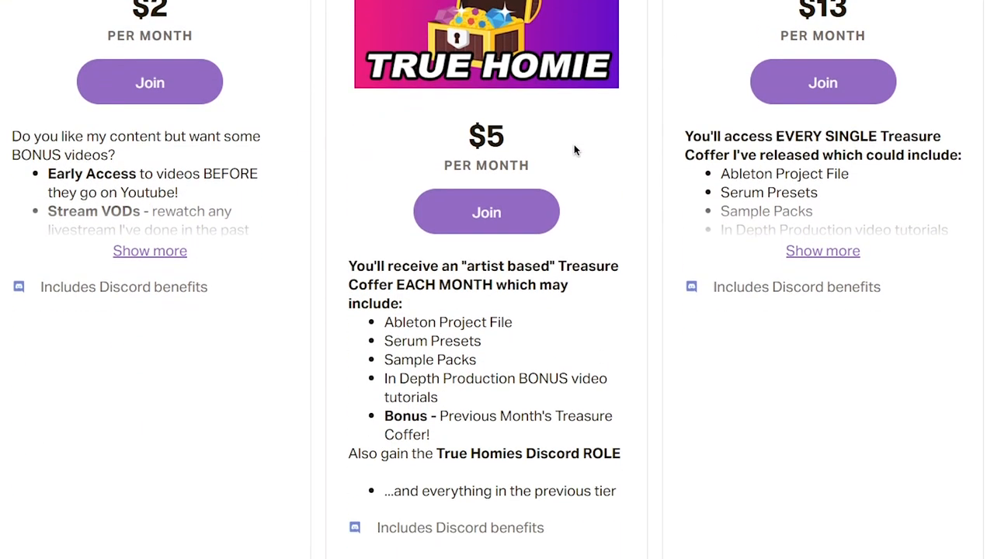
pyautogui.scroll(-3)
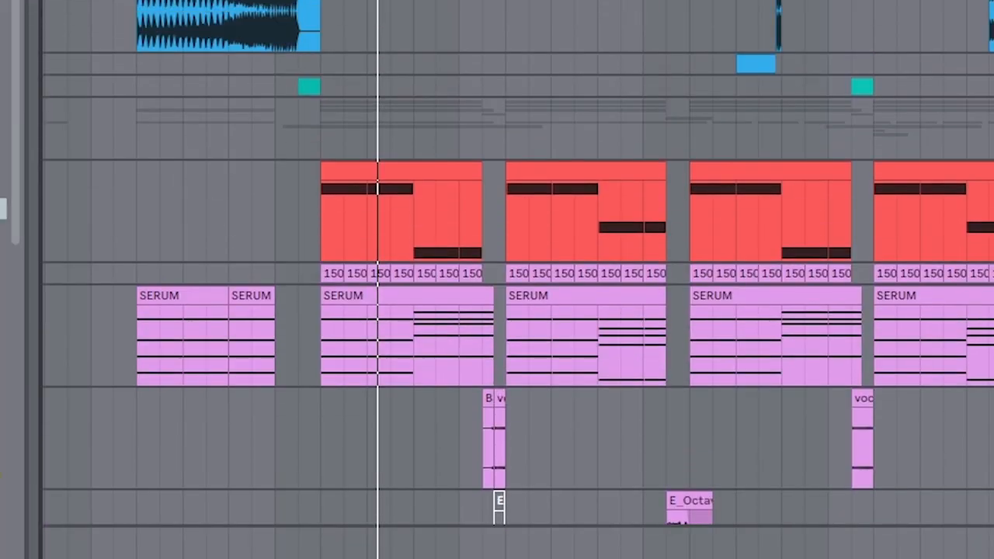
# Scroll through the drop section with its bass, Serum chord and chopped vocal clips
pyautogui.scroll(-3)
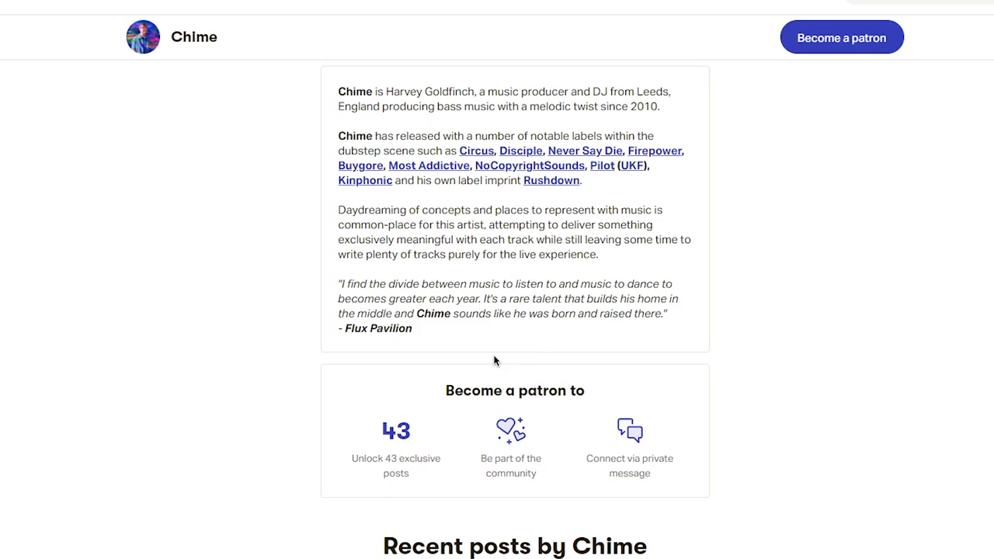
# Scroll Chime's Recent posts down to the locked $12-per-month riddim vocal texture tutorial
pyautogui.scroll(-3)
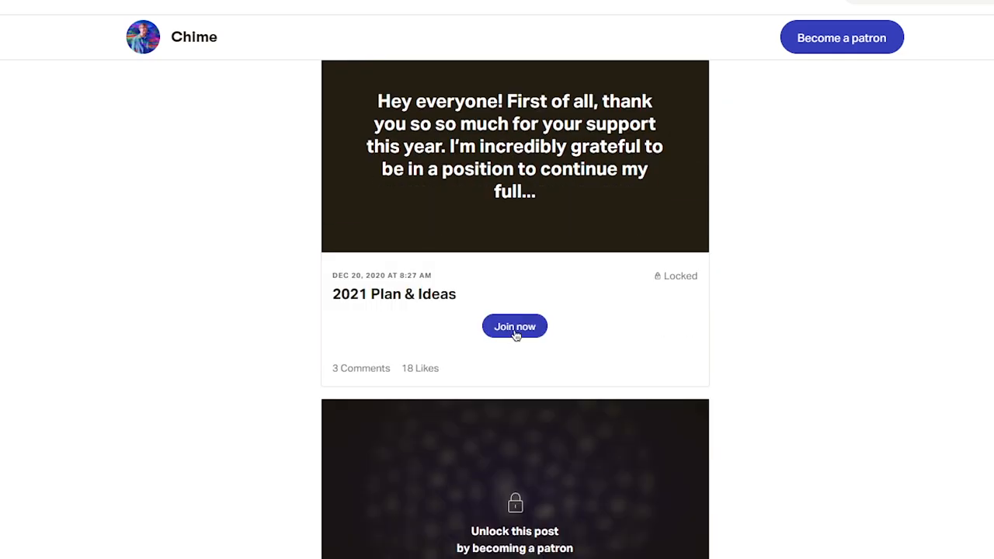
pyautogui.scroll(-3)
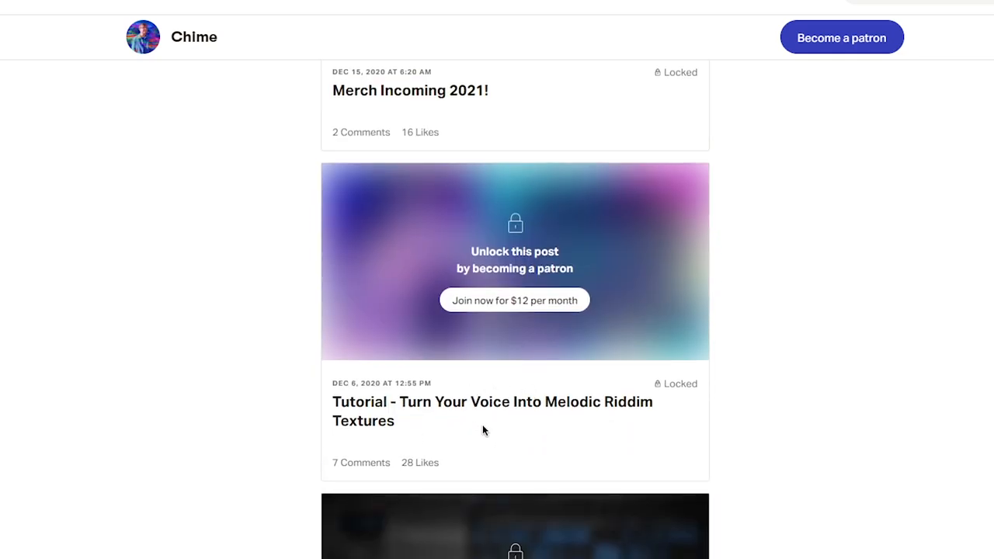